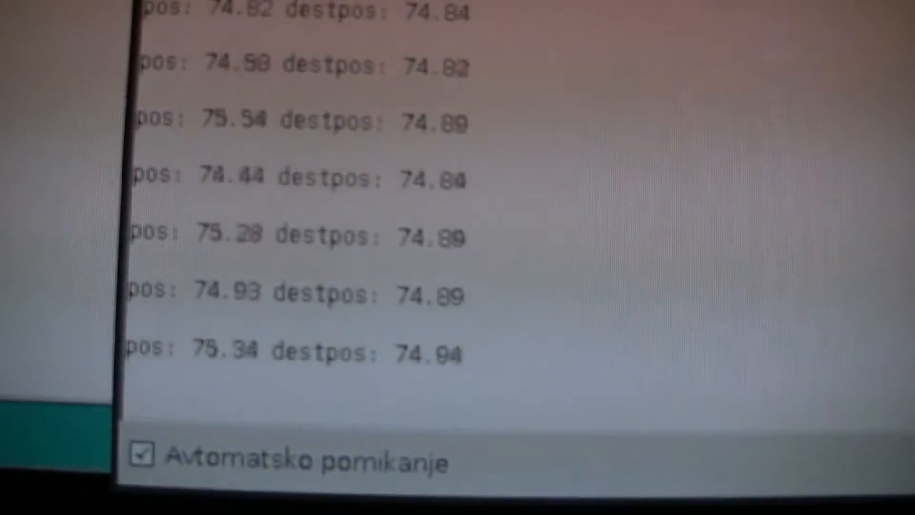
Highlight the included header name i2c_MPU9250 and the MPU9250 found message in the sketch
scroll("down", 3)
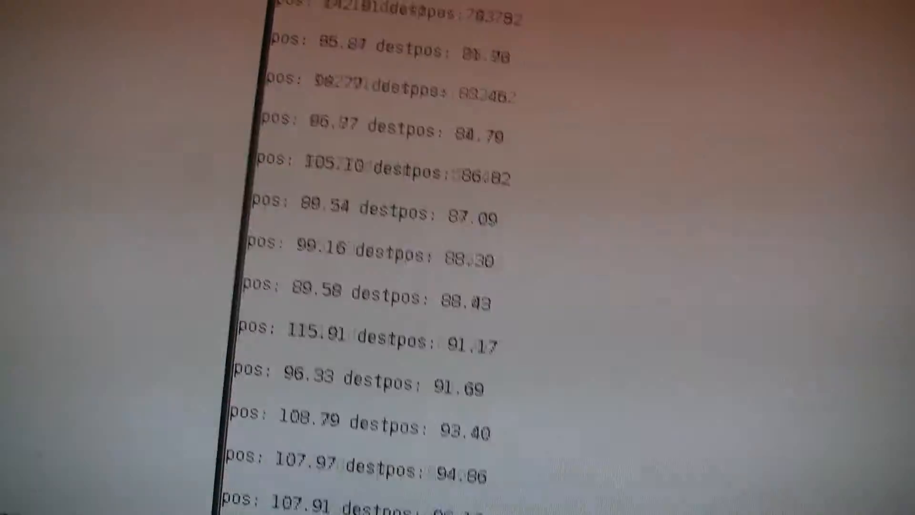
scroll("down", 3)
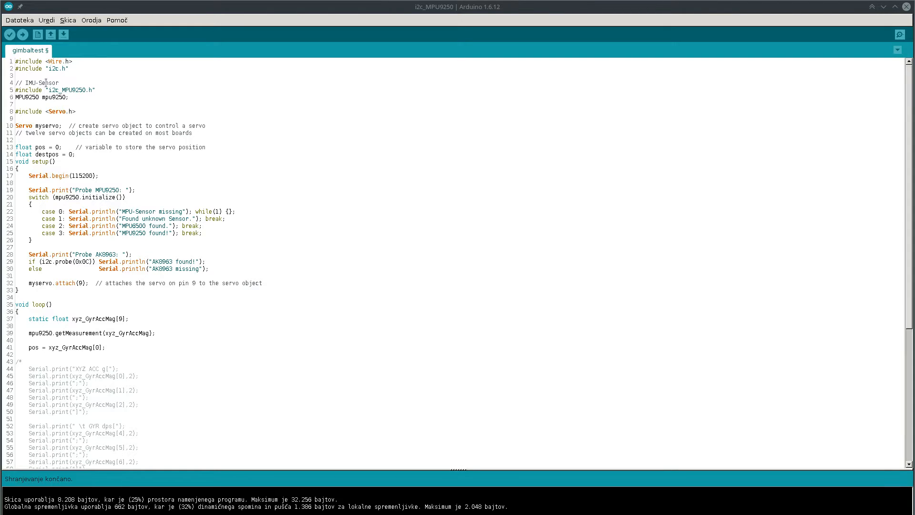
double_click(67, 90)
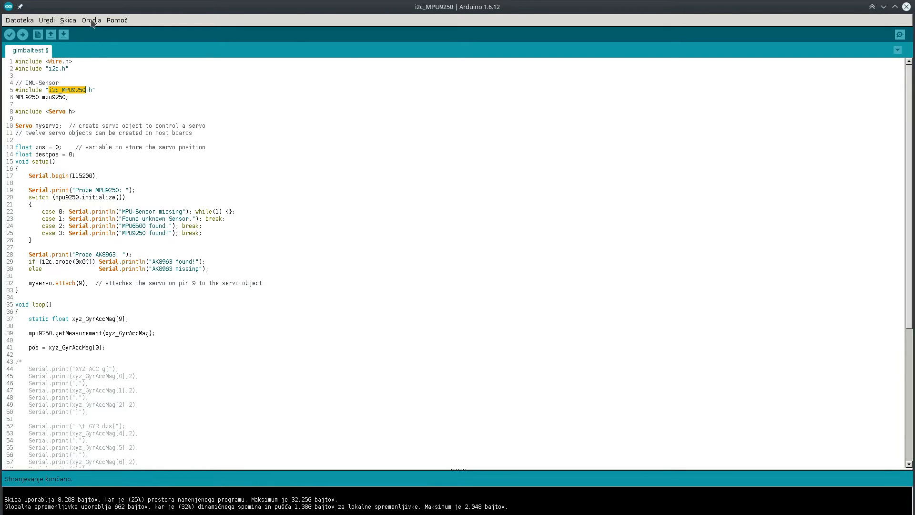
left_click(69, 98)
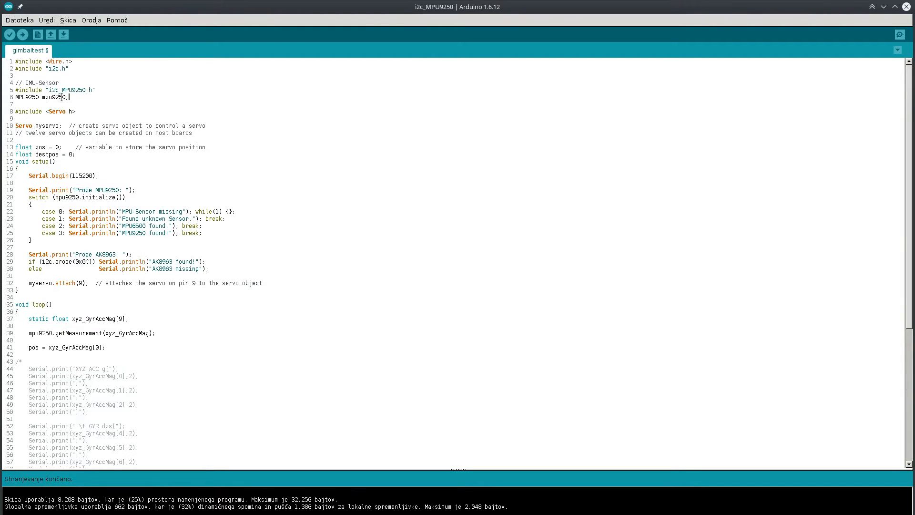
double_click(132, 226)
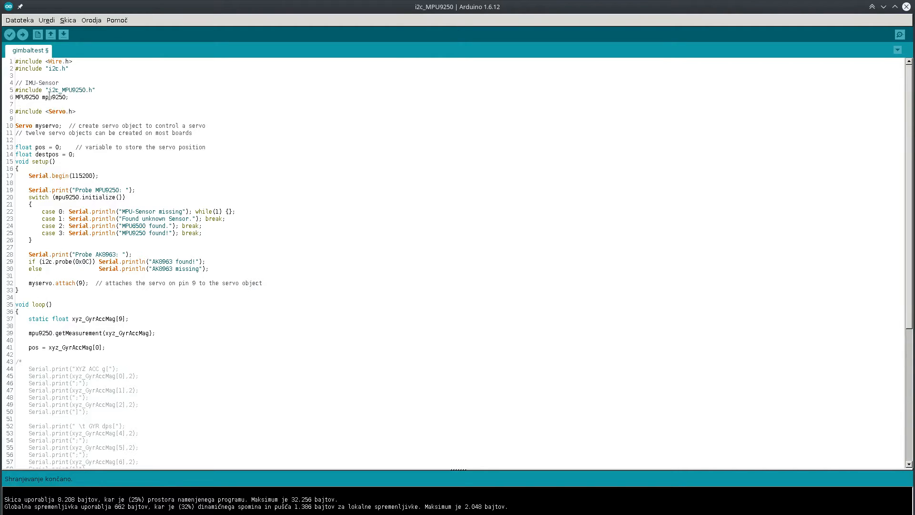
double_click(51, 97)
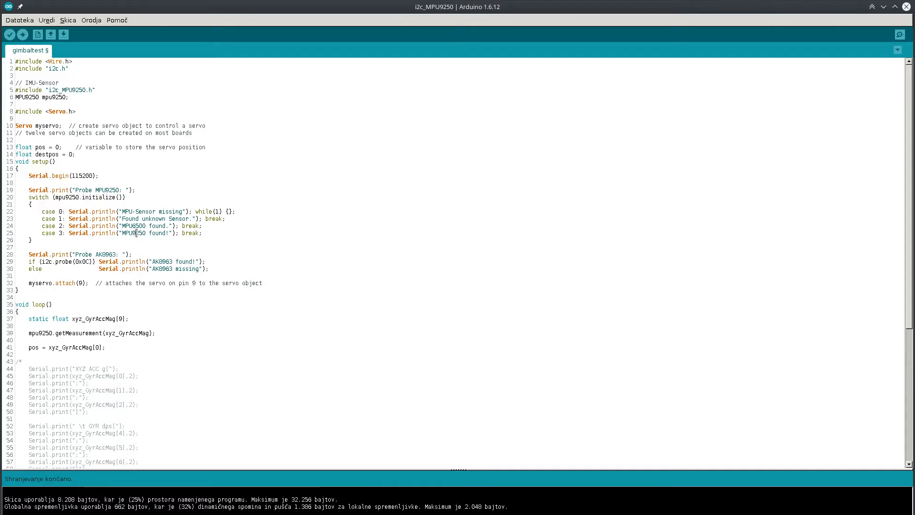
double_click(133, 233)
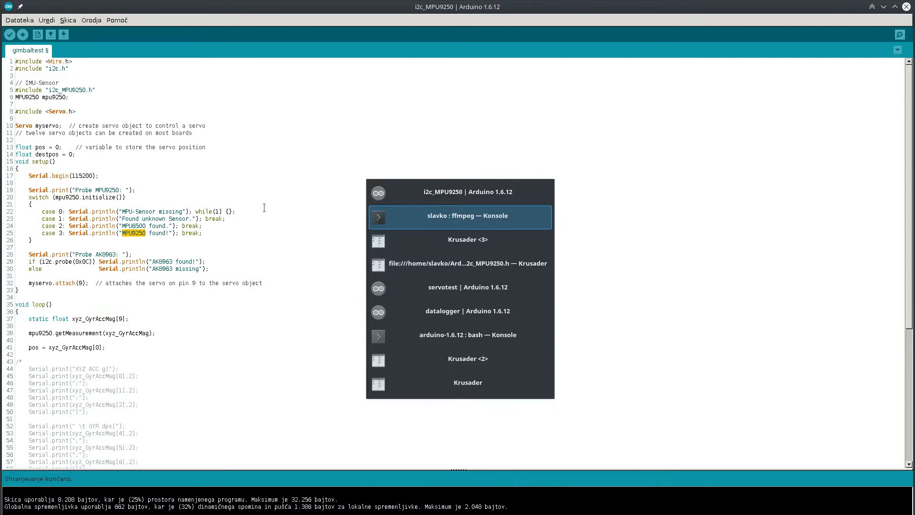
Switch to Krusader to view i2c_MPU9250.h with the MPU9250 class and register map
left_click(464, 263)
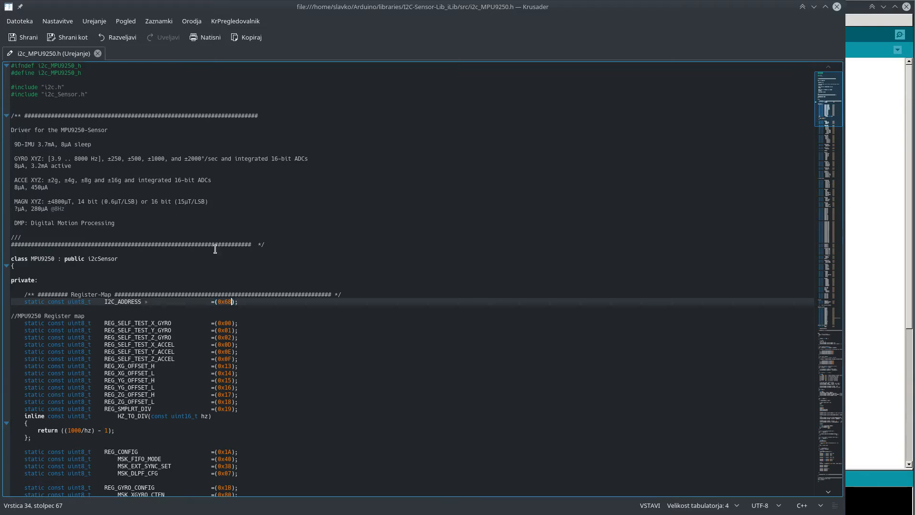
double_click(122, 301)
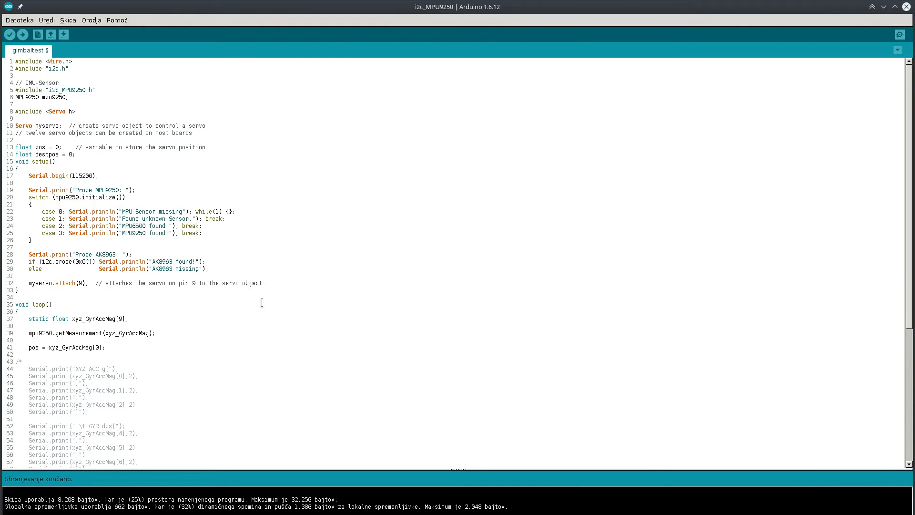
mouse_move(250, 289)
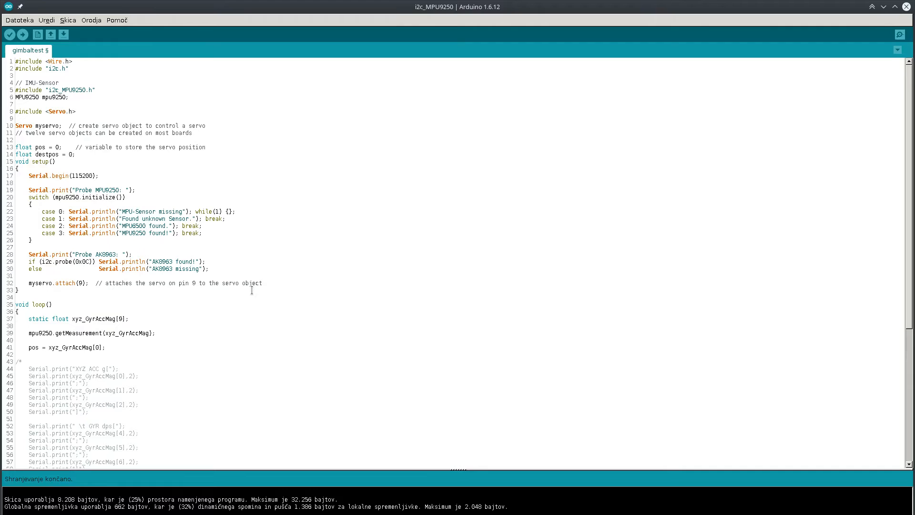
mouse_move(143, 258)
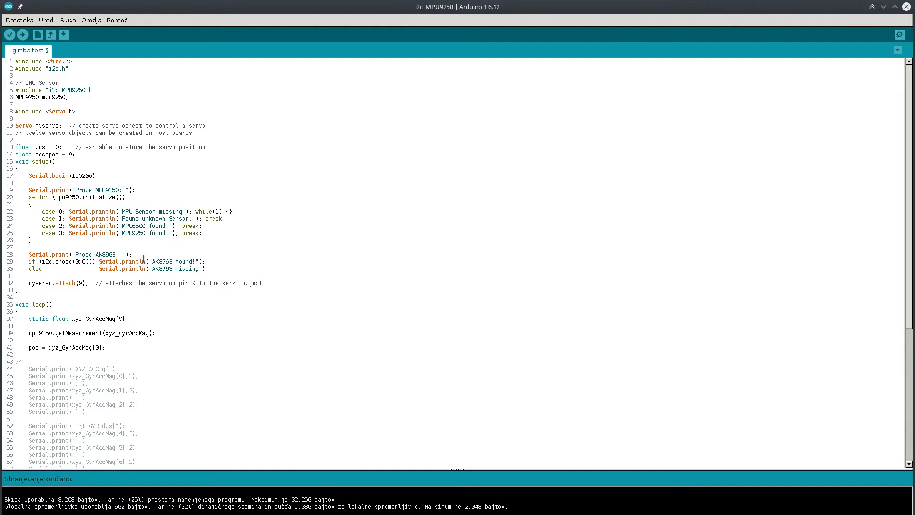
Scroll the gimbaltest sketch down to loop() with the destpos smoothing code and back up
scroll("down", 3)
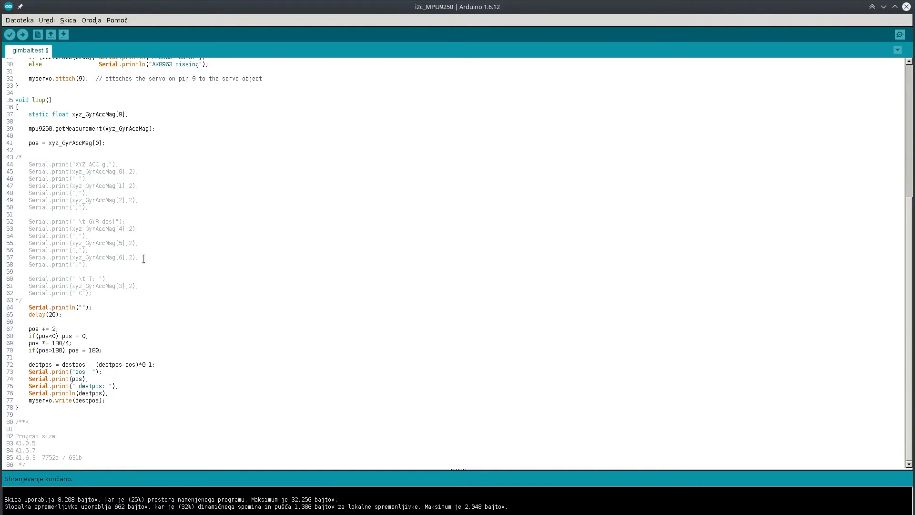
mouse_move(89, 360)
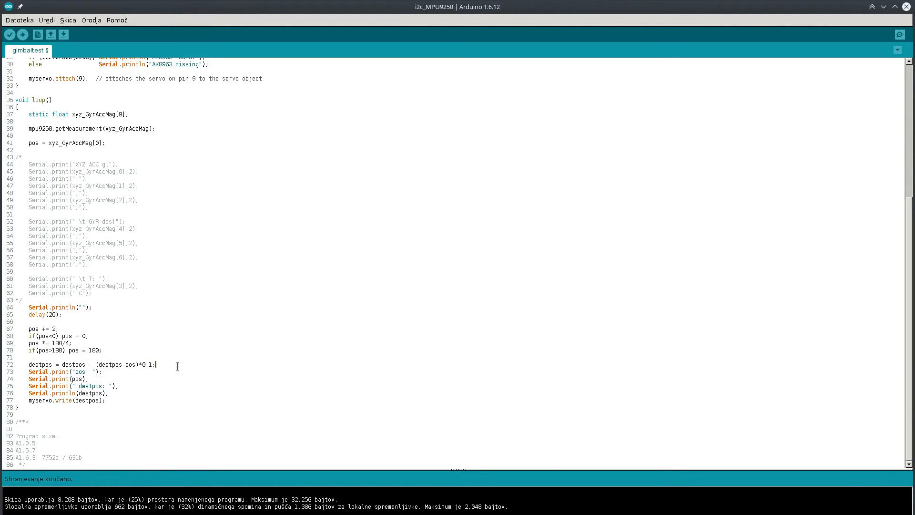
scroll("up", 3)
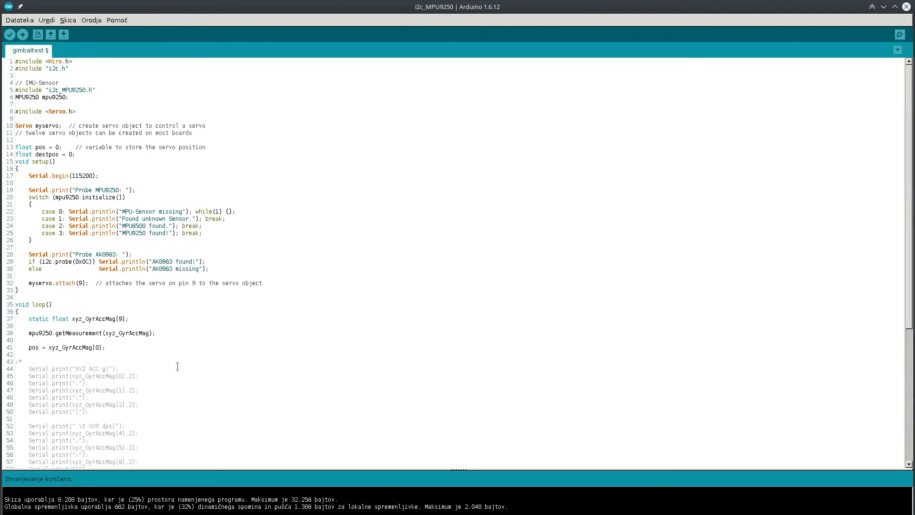